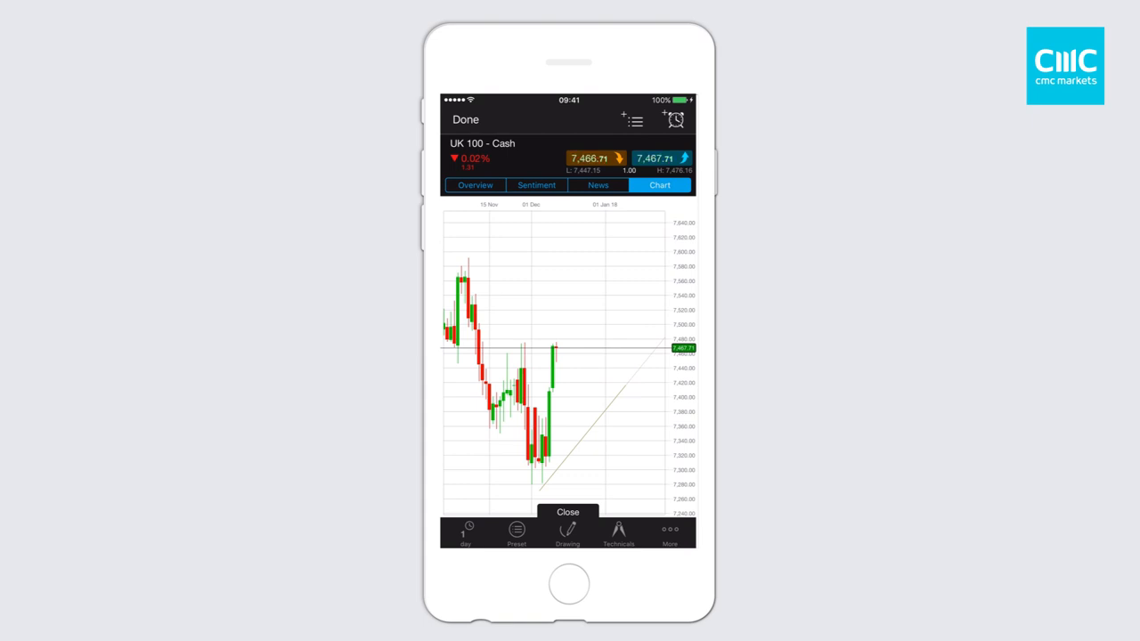
Step: Close the UK 100 price chart with Done to return to the main dashboard
click(465, 119)
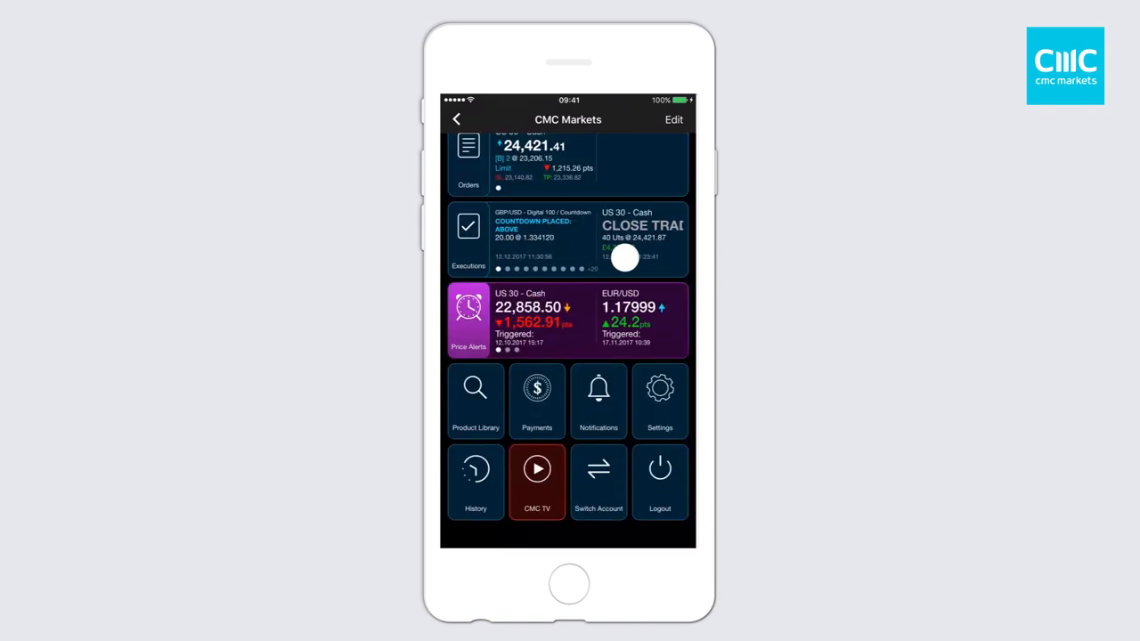
Step: Open Notifications, view the Email details, and back out without changes
click(598, 401)
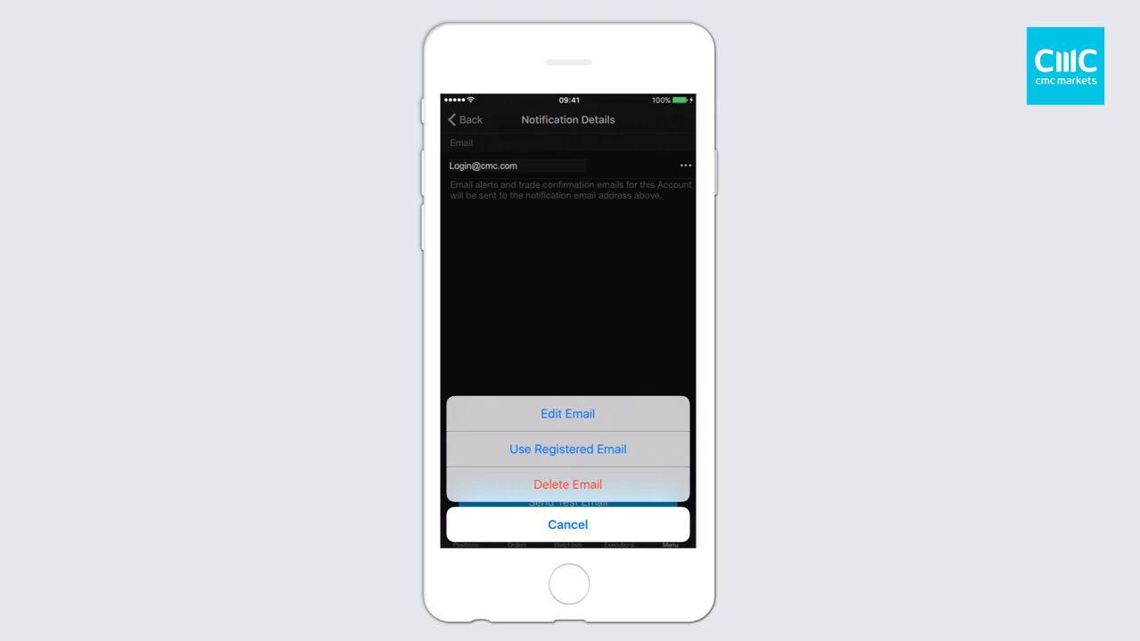
click(567, 524)
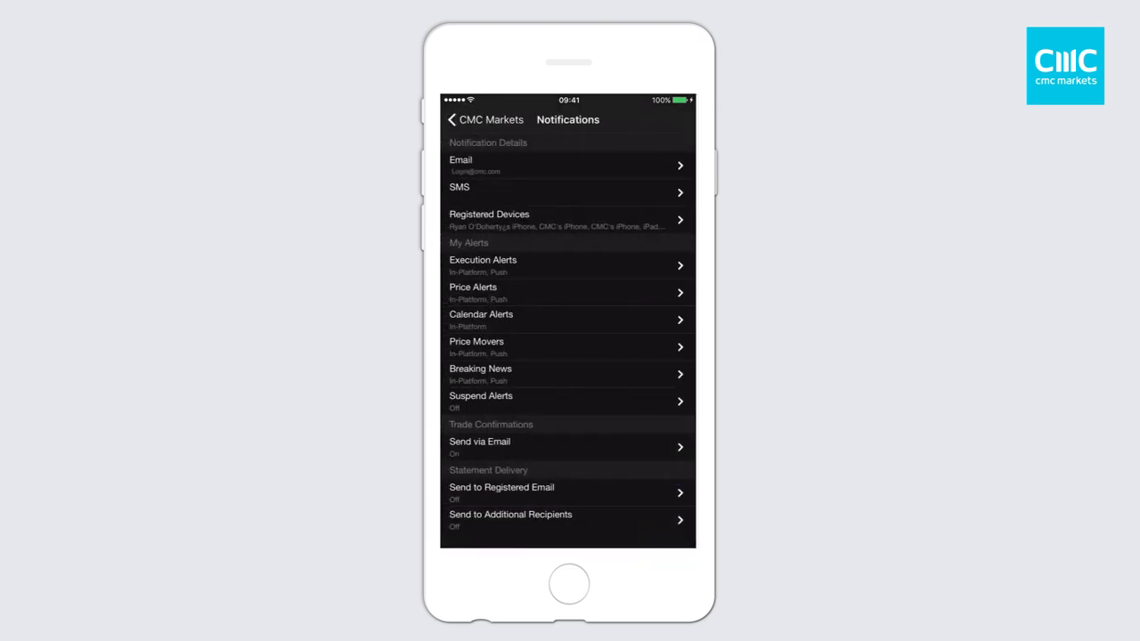
click(567, 187)
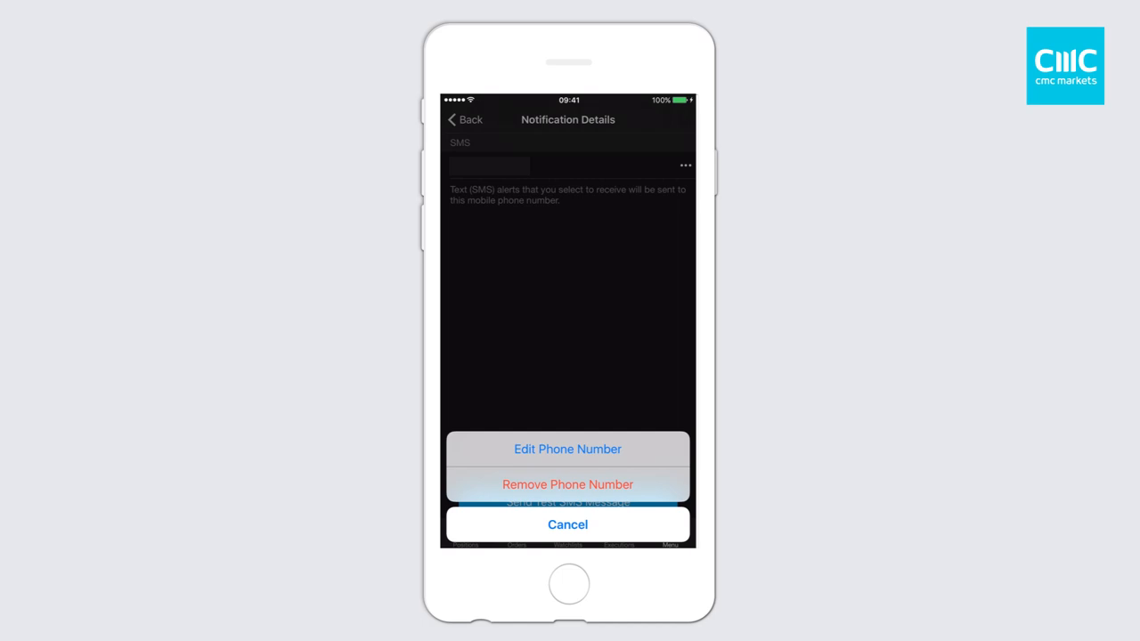
click(567, 524)
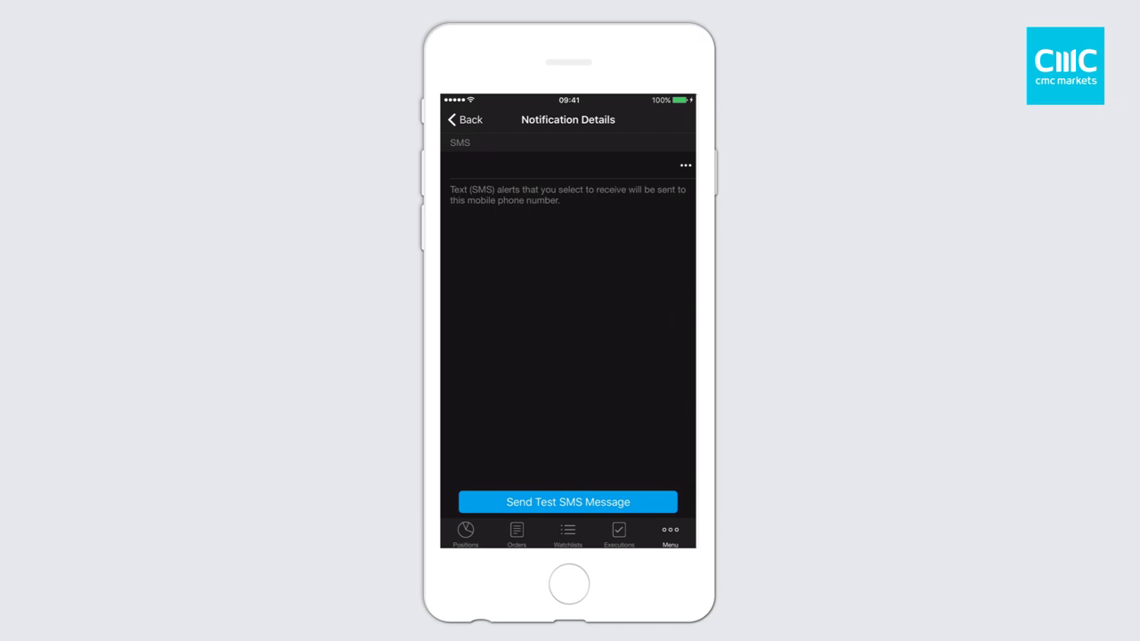
click(464, 119)
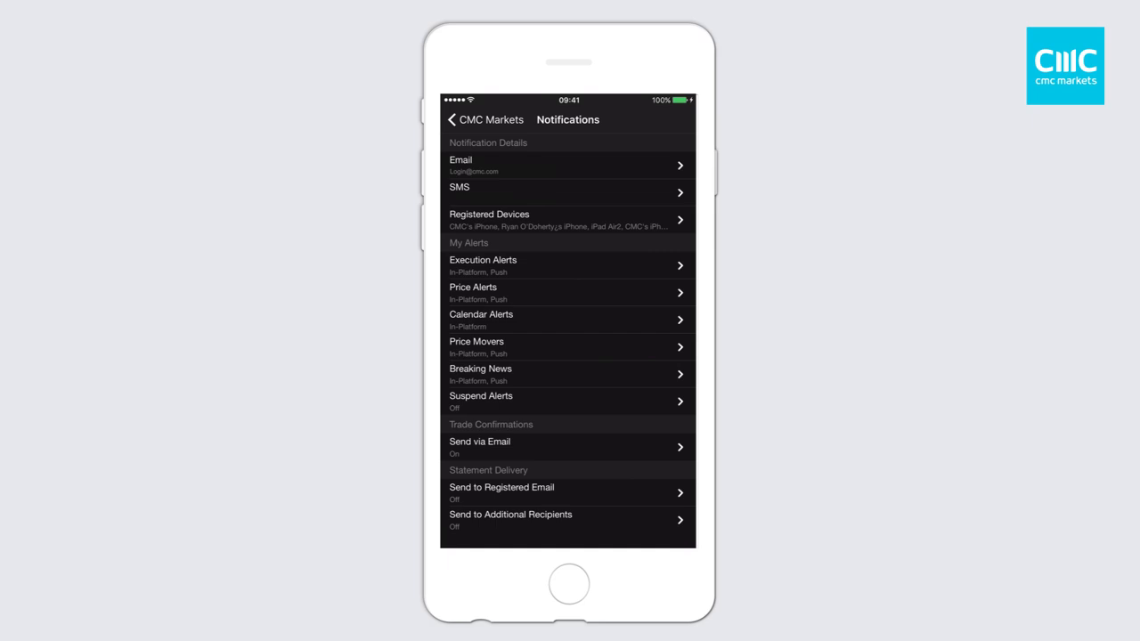
Step: In Execution Alerts, switch SMS delivery on and back off, then return to Notifications
click(567, 265)
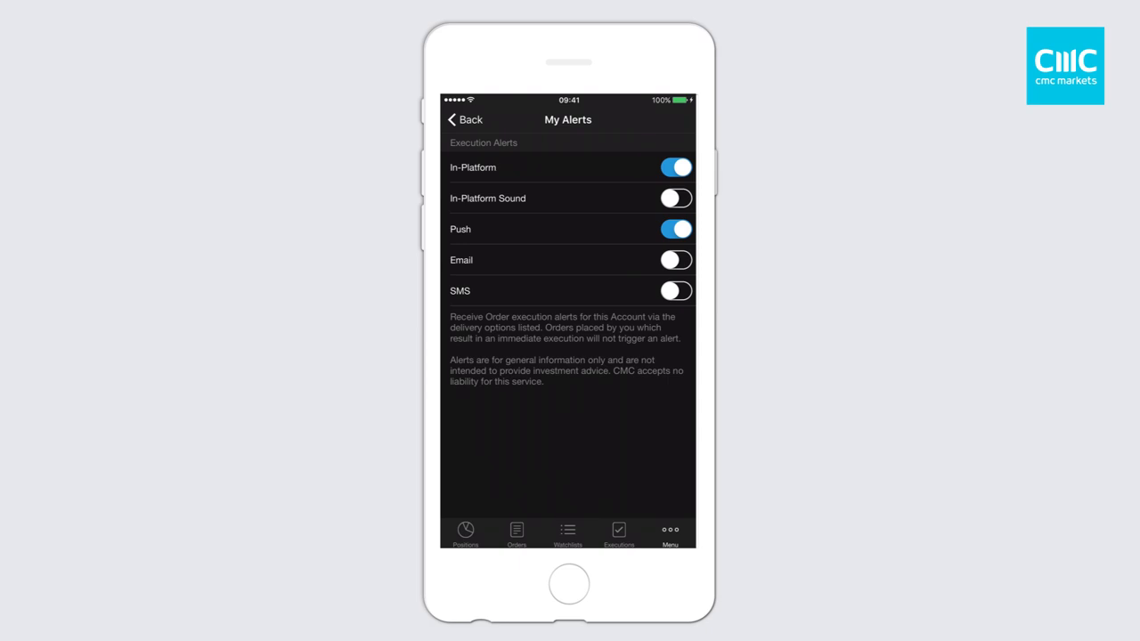
click(675, 291)
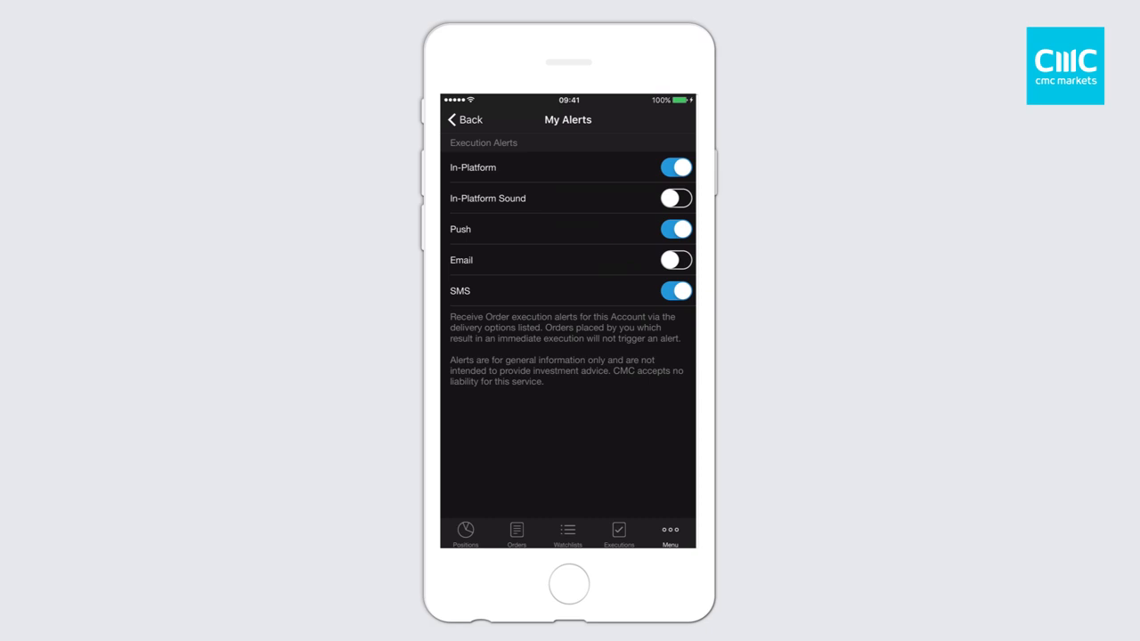
click(674, 291)
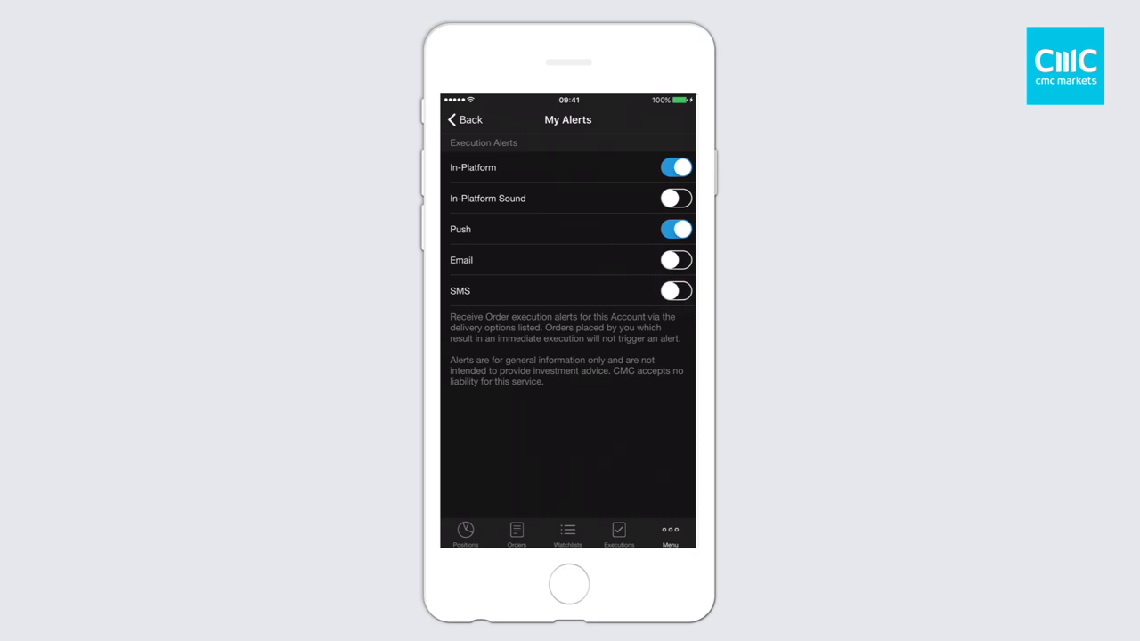
click(461, 119)
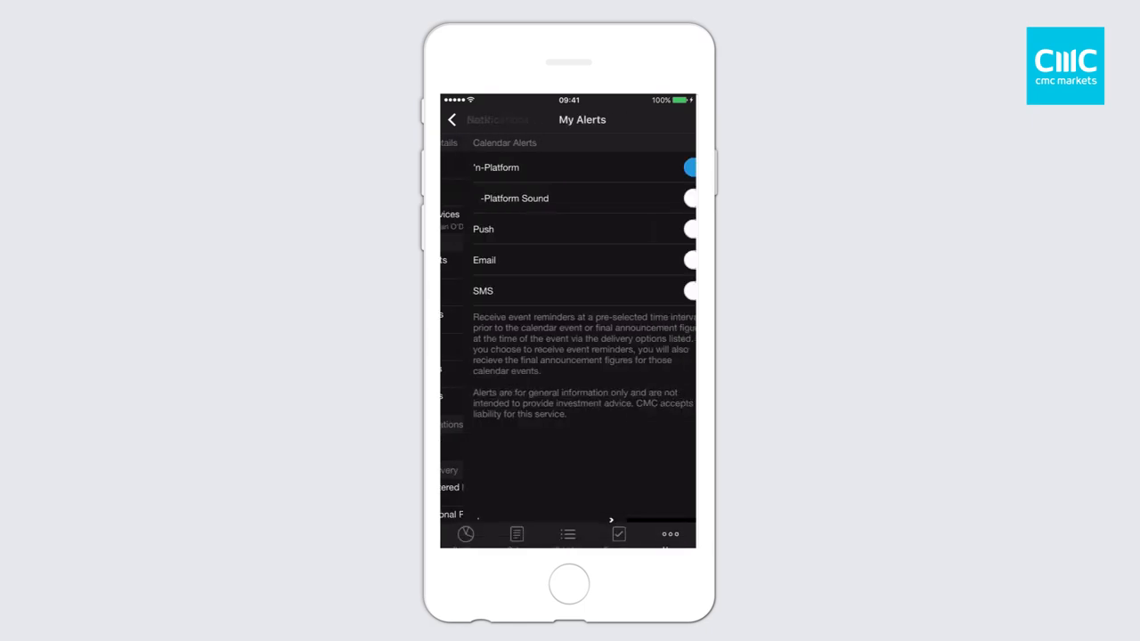
Step: Review Calendar Alerts and Breaking News toggles unchanged, then open Trade Confirmations
click(452, 119)
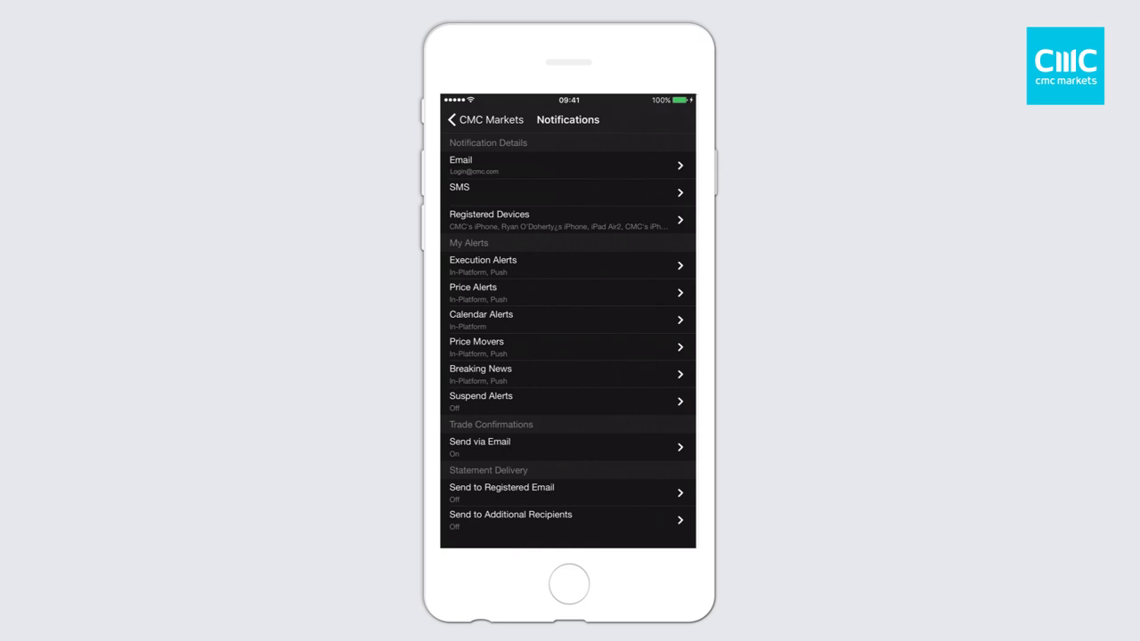
click(569, 374)
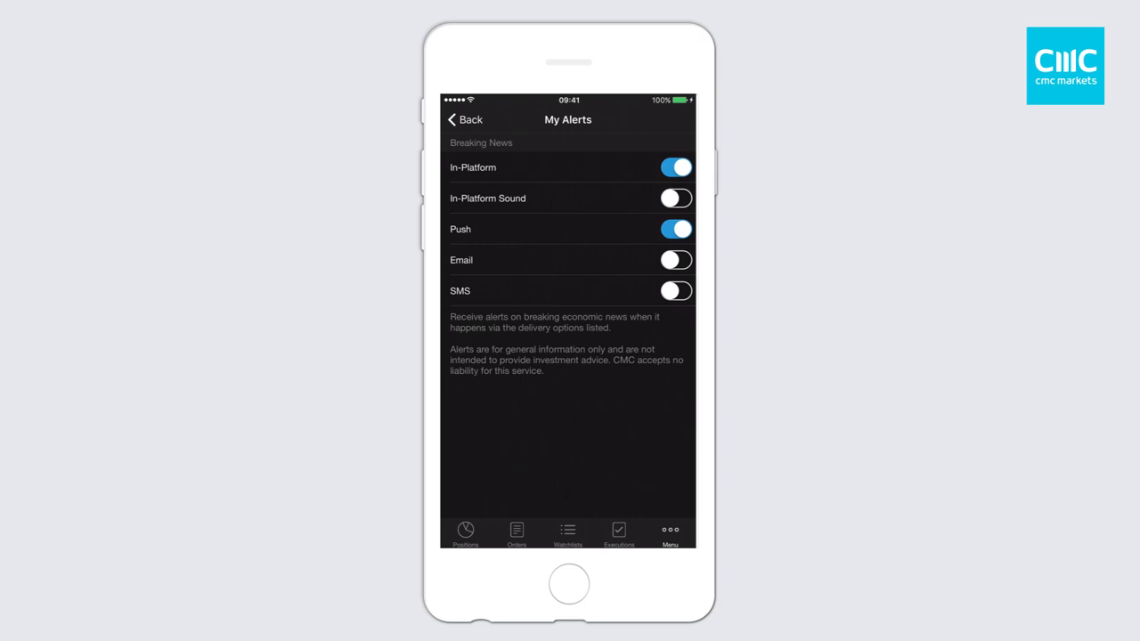
click(463, 119)
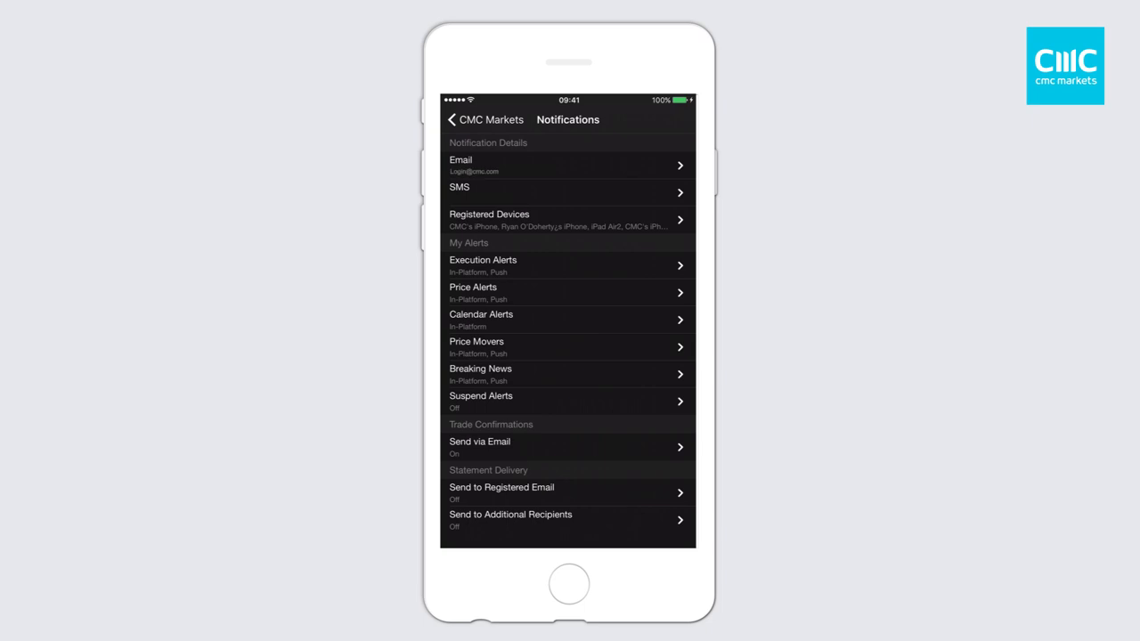
click(568, 446)
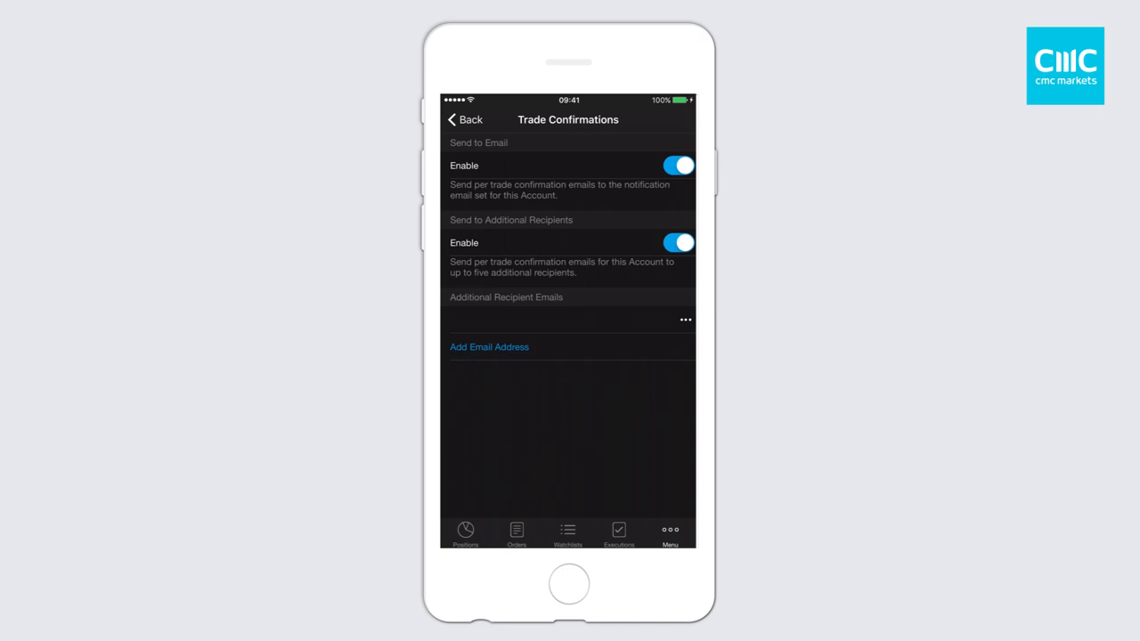
Step: Leave Trade Confirmations with email and additional recipients enabled, returning to Notifications
click(463, 119)
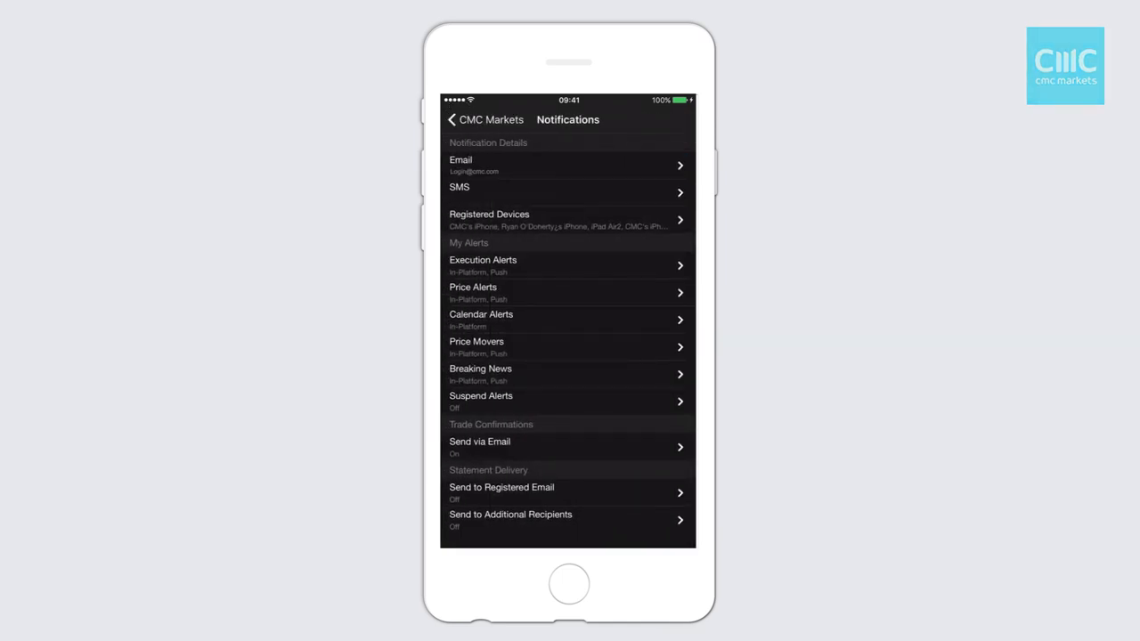